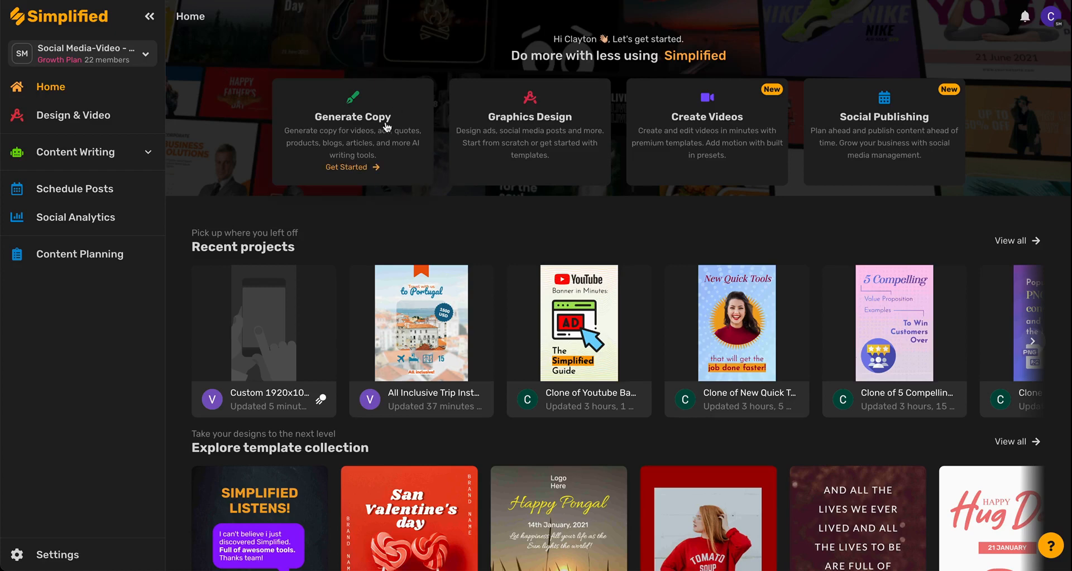
Start AI copy generation and browse the writing templates library toward Email Subject.
click(76, 151)
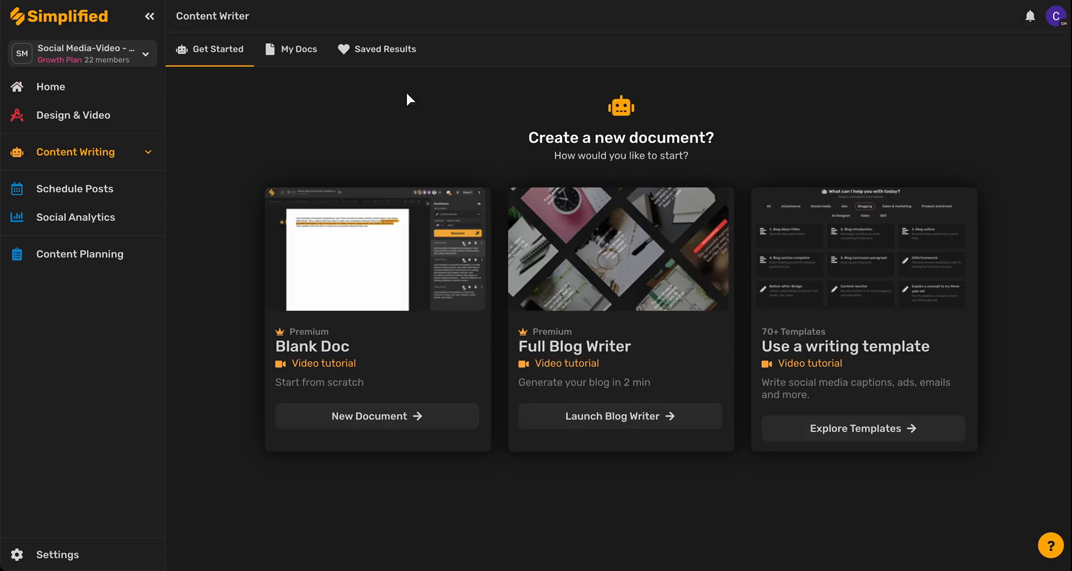
click(861, 429)
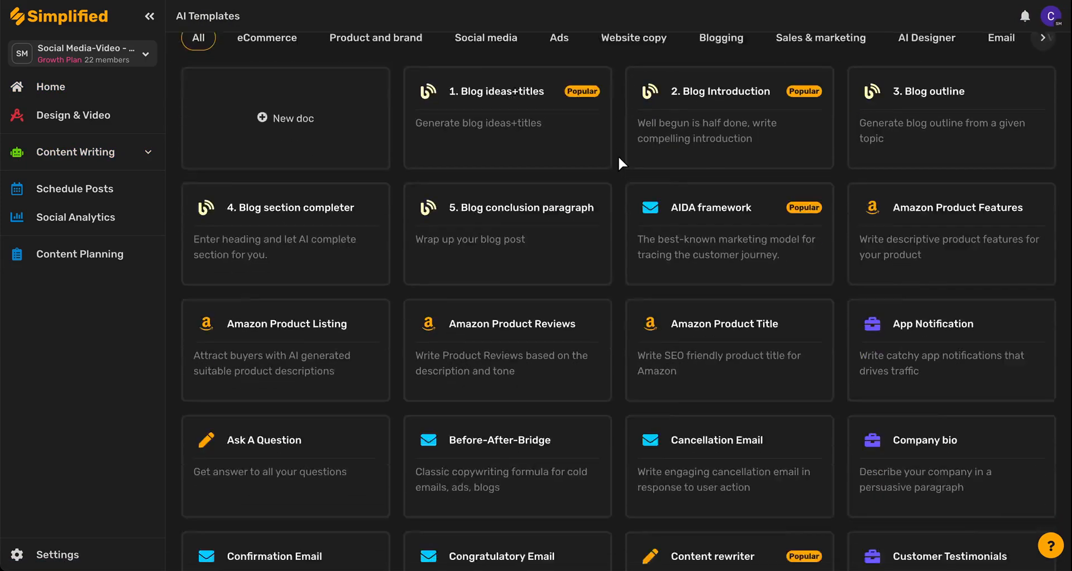
scroll(down, 3)
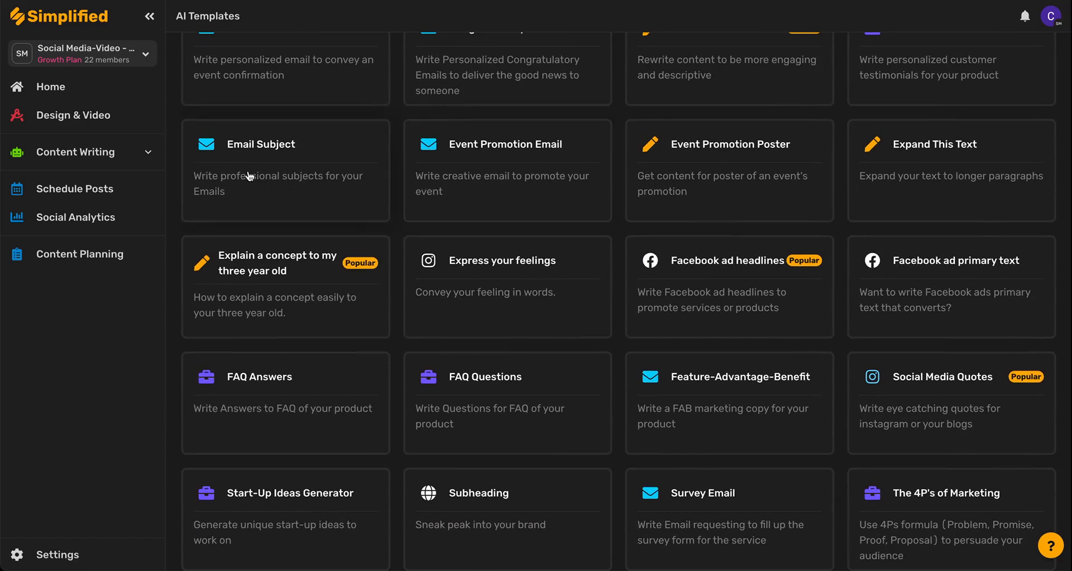
mouse_move(256, 154)
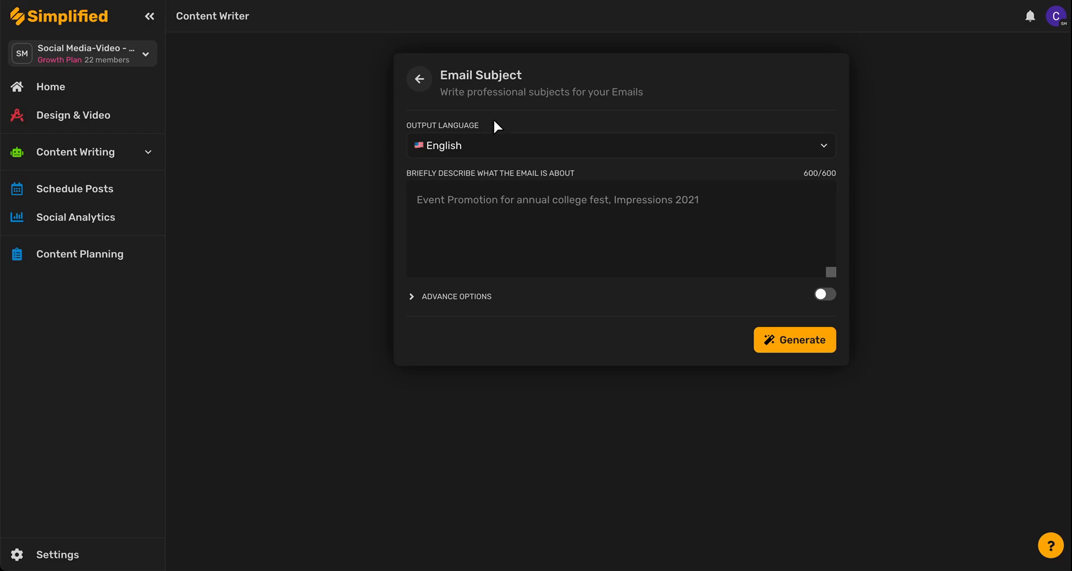
Keep English as the output language for the Email Subject template.
click(619, 145)
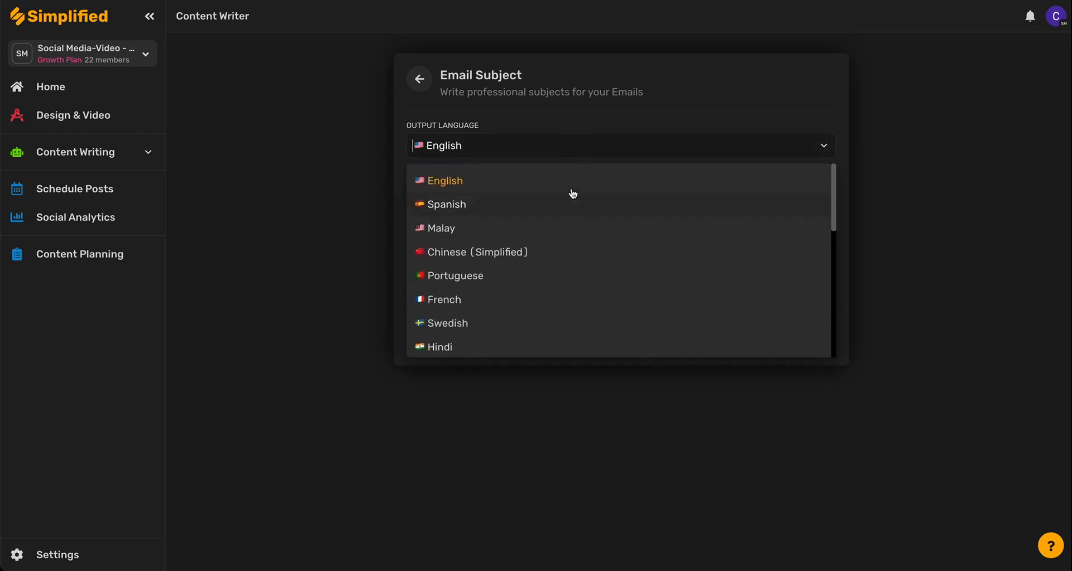
click(443, 180)
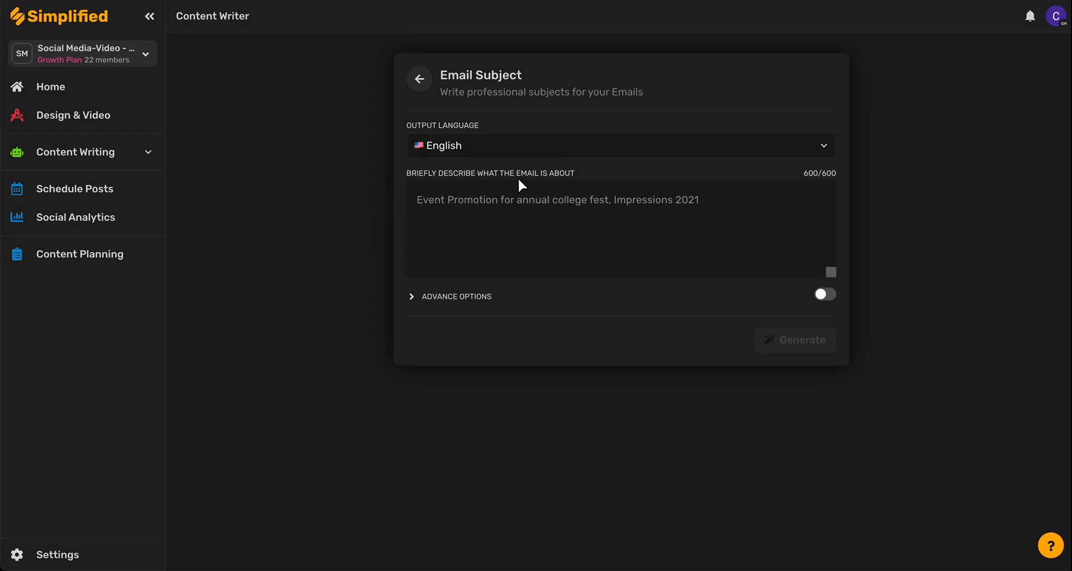
mouse_move(828, 185)
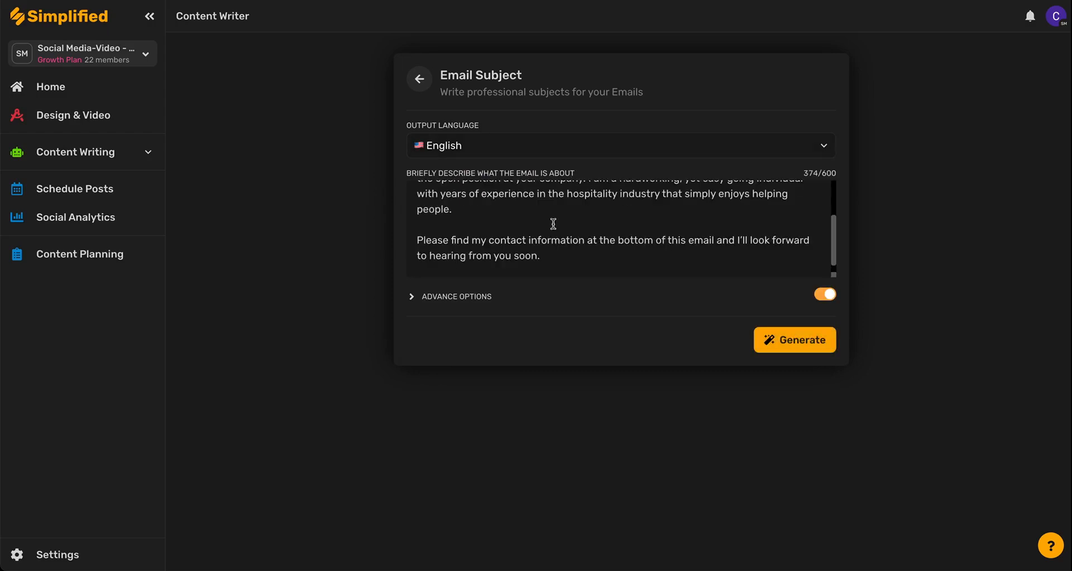
Show advanced options with 2 results and Original creativity, toggling the switch off and on.
click(455, 297)
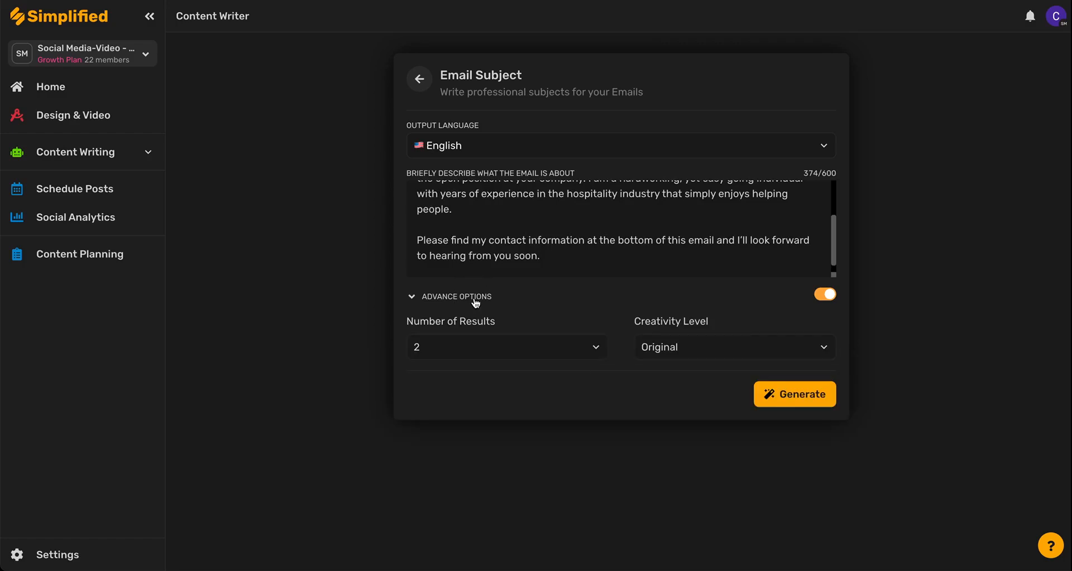
click(506, 347)
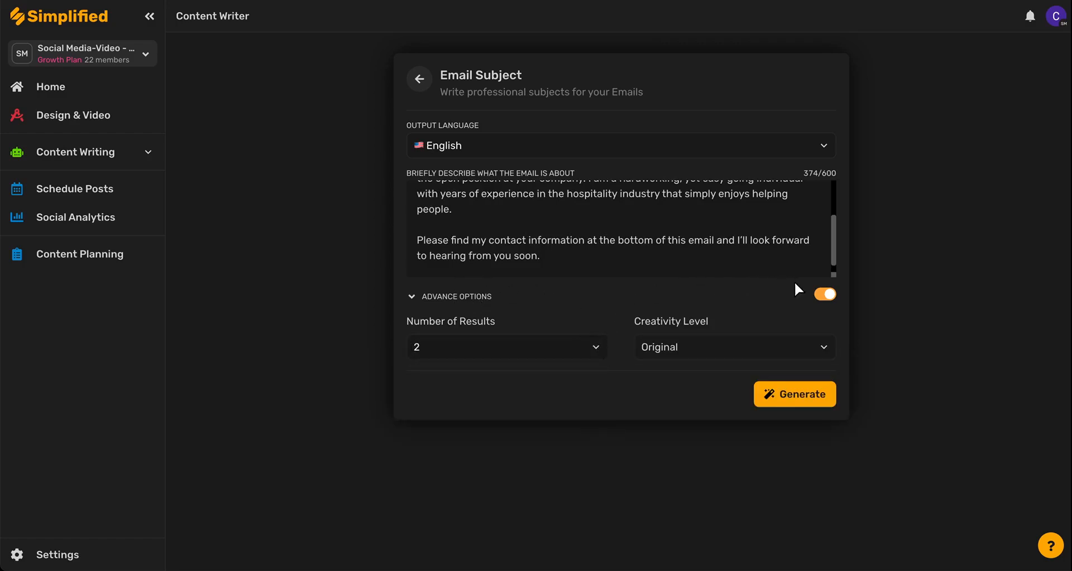
click(733, 347)
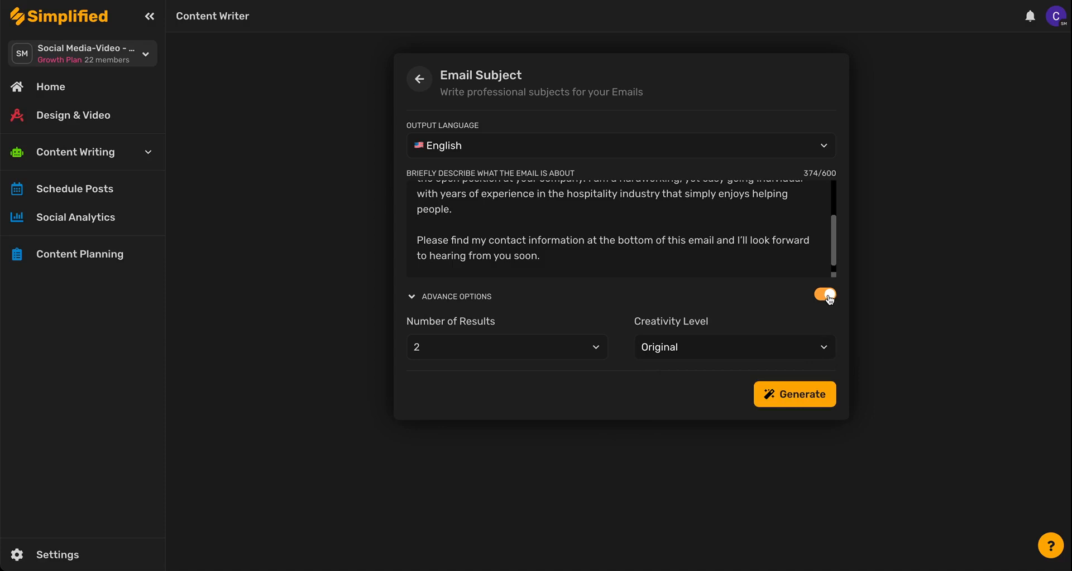
click(824, 295)
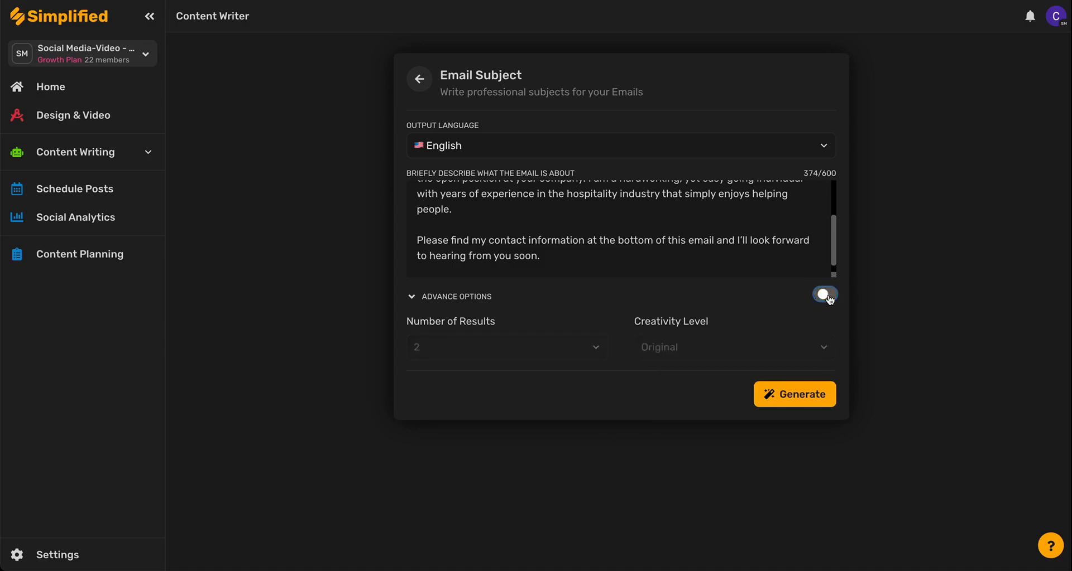
click(824, 294)
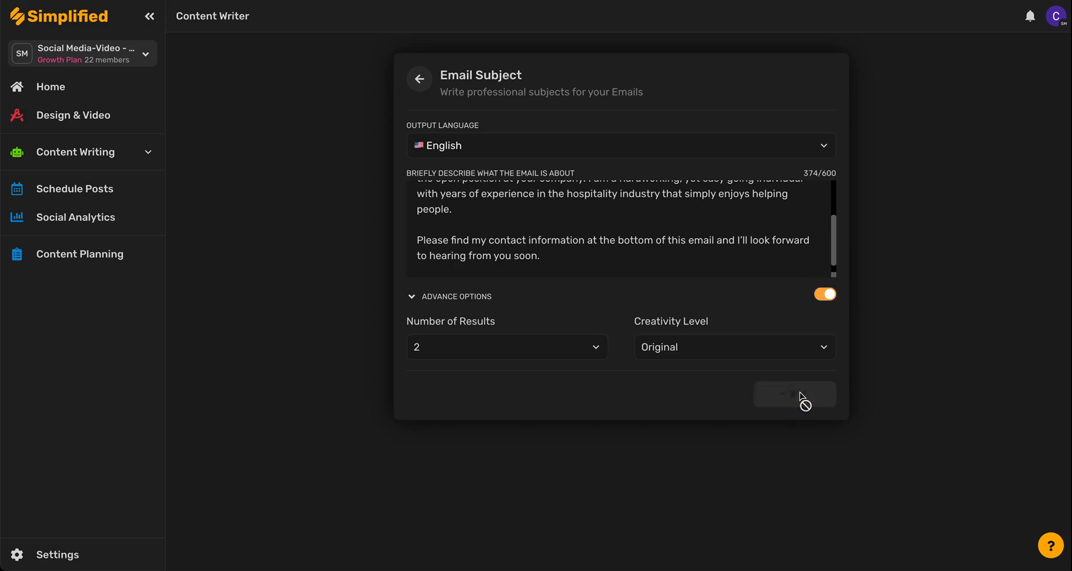
Generate subject lines twice for the resume email, showing five results.
click(794, 395)
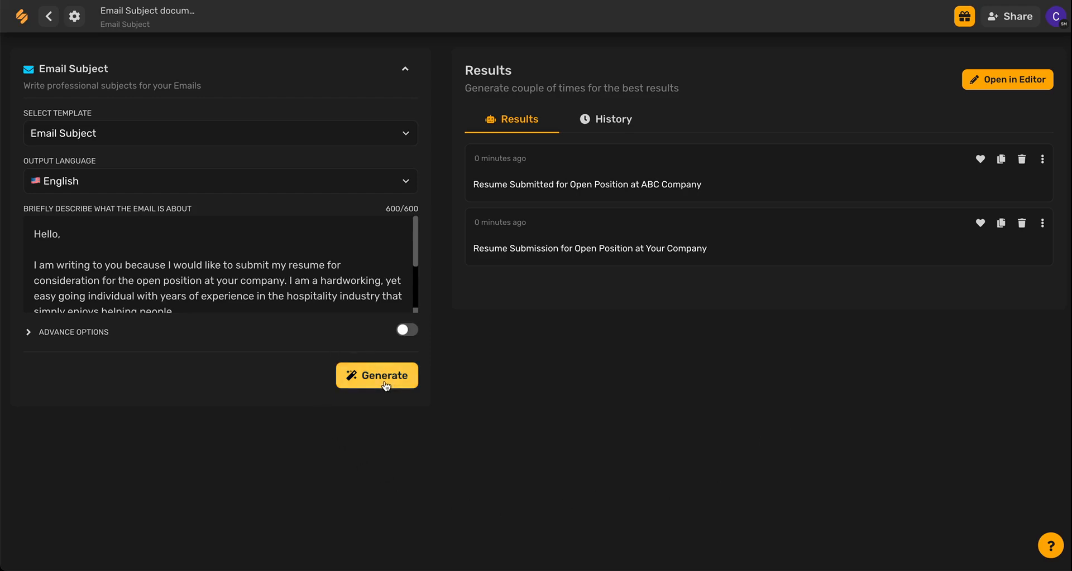
click(377, 375)
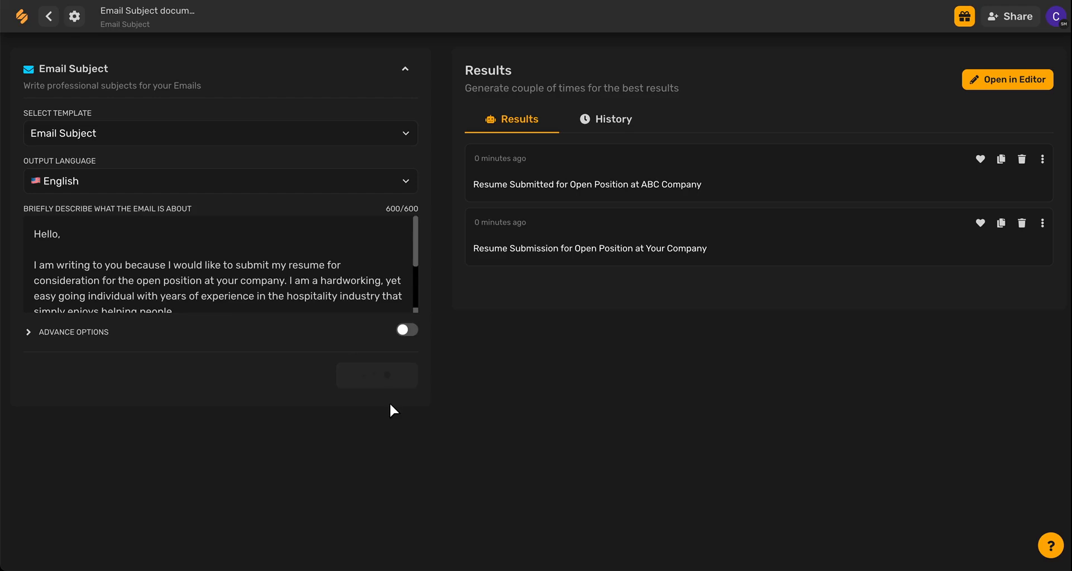
click(376, 375)
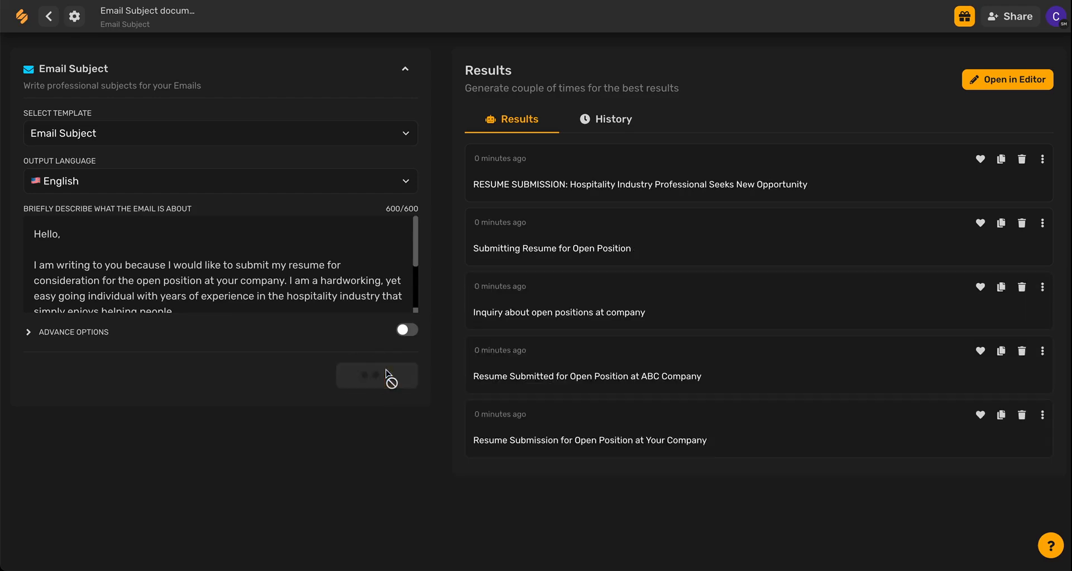
Generate a third batch of subject lines and open then close the first result's actions menu.
click(374, 376)
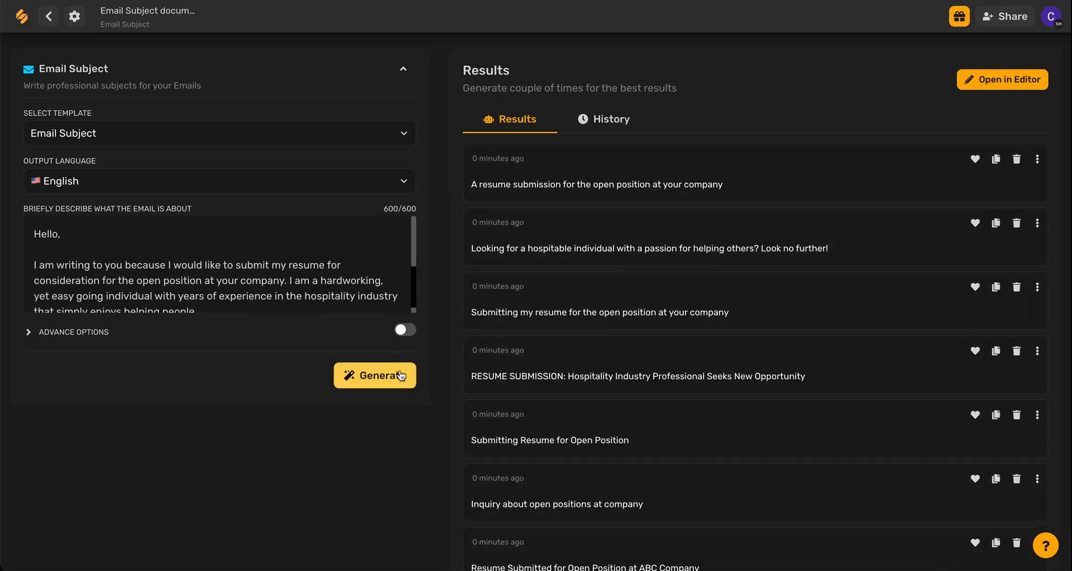
mouse_move(975, 158)
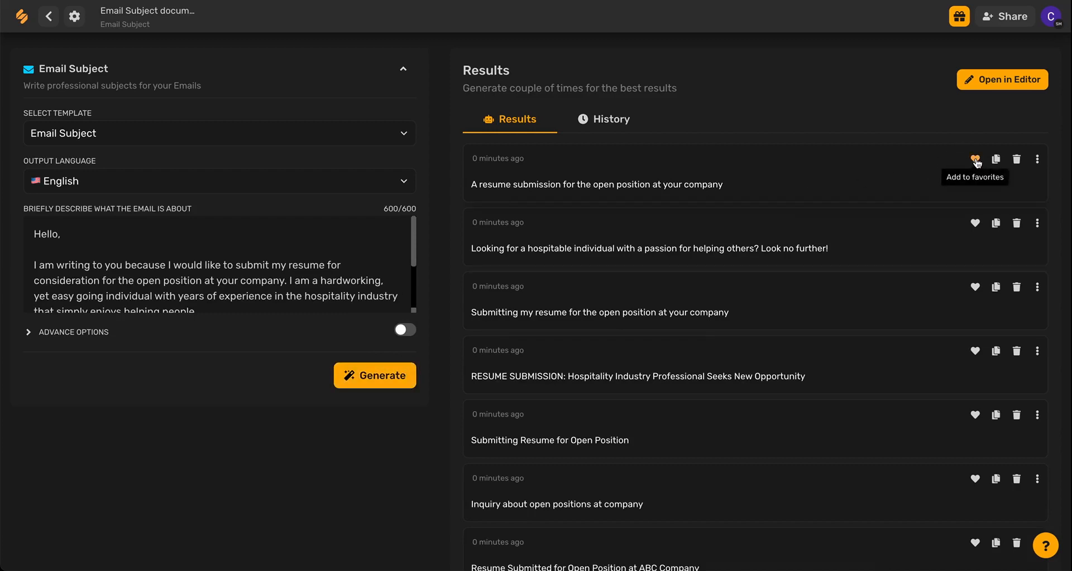
mouse_move(996, 159)
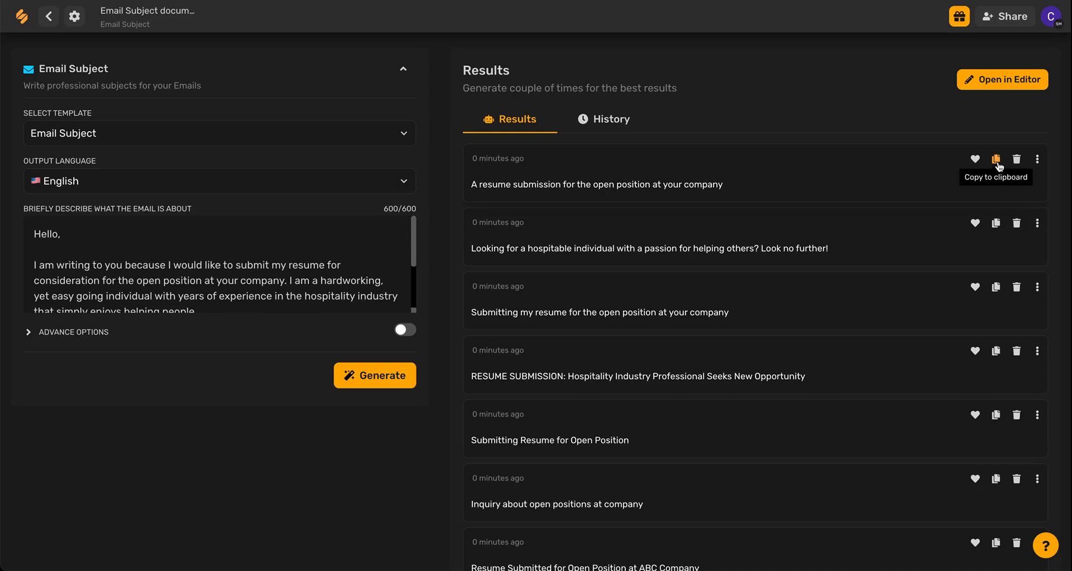
mouse_move(1016, 159)
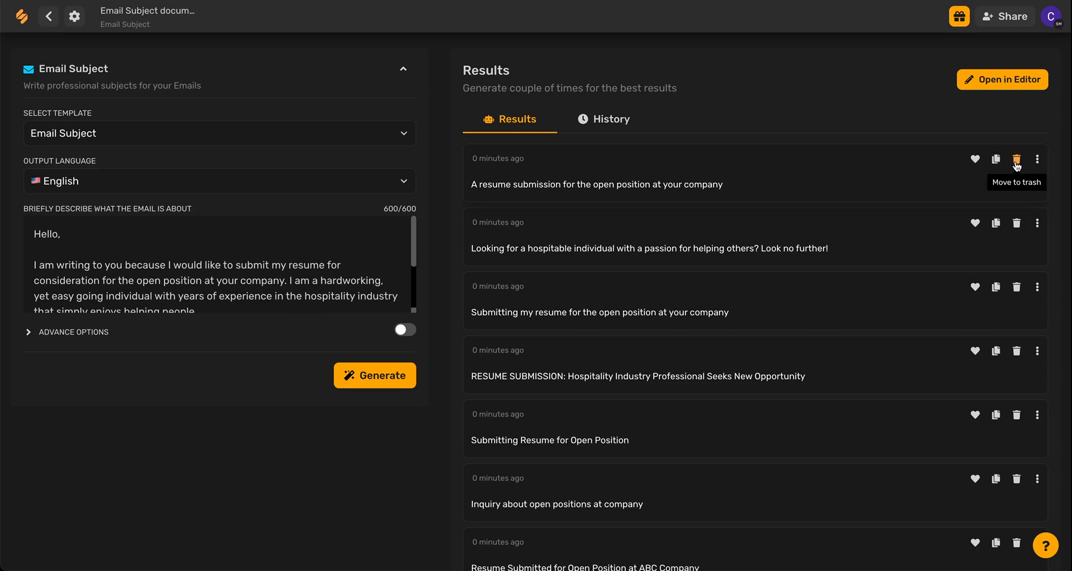
click(1037, 159)
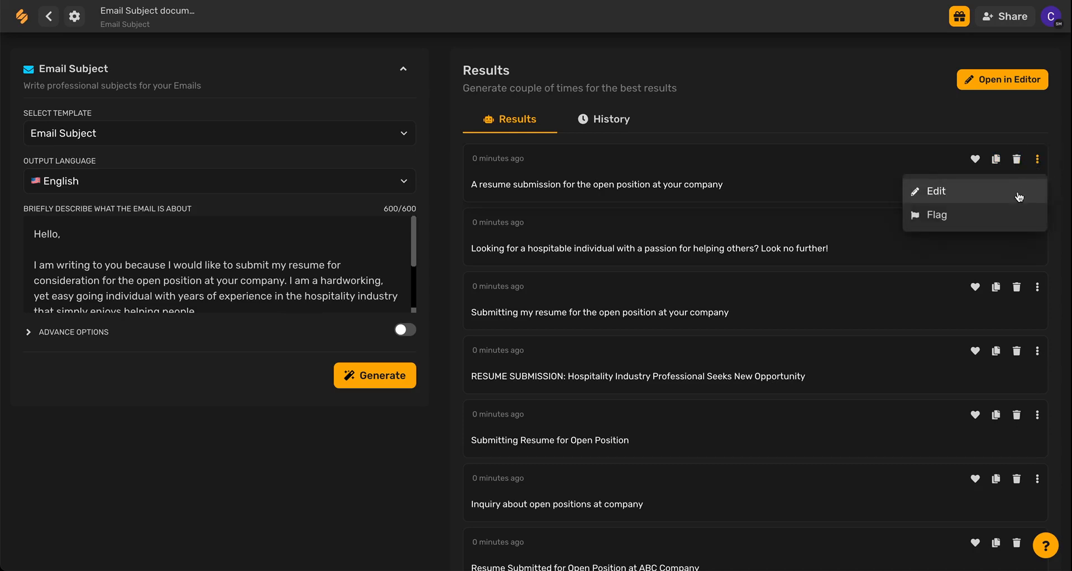
click(986, 115)
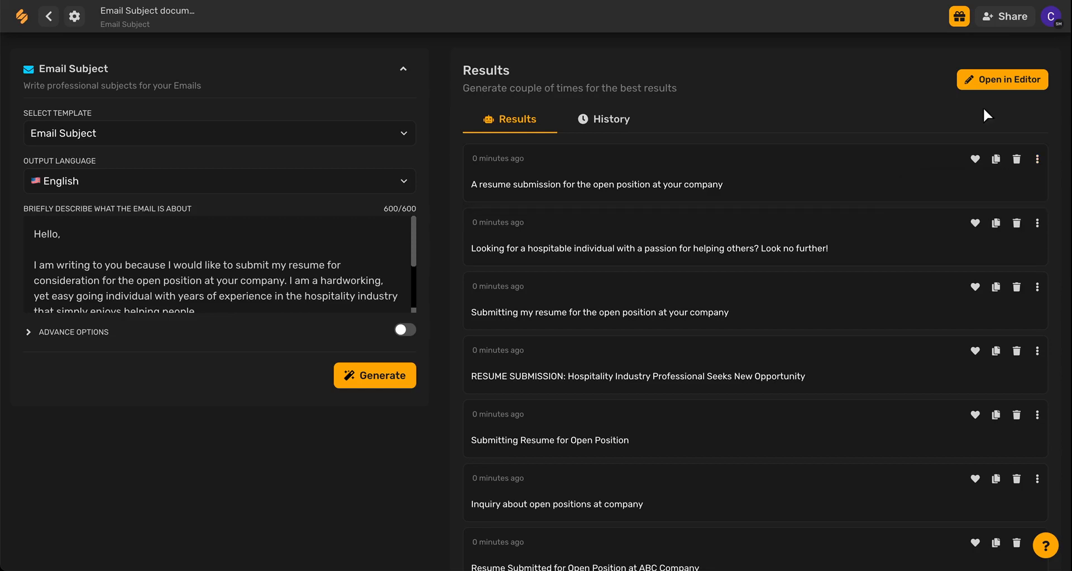